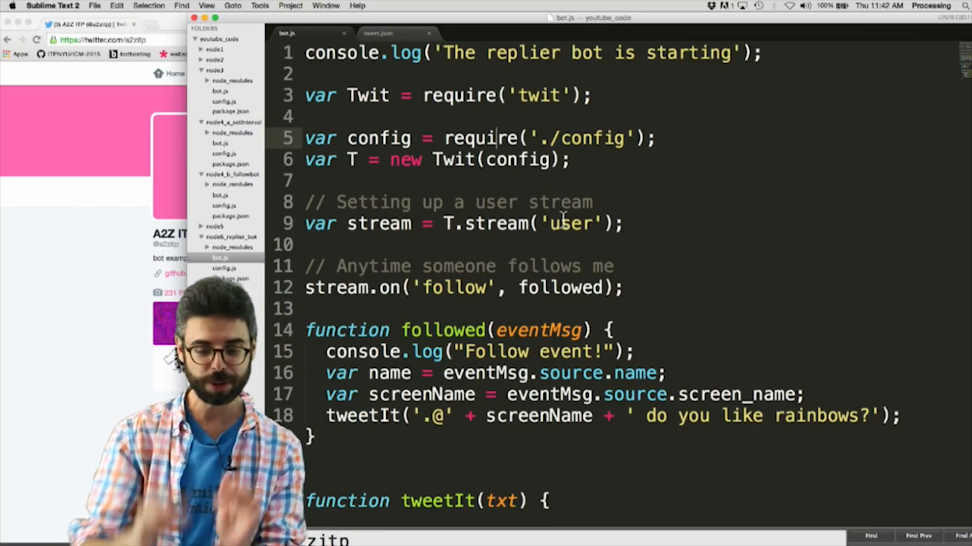
Change line 12 to stream.on('tweet', tweetEvent) and rename the handler function to tweetEvent
type("twee")
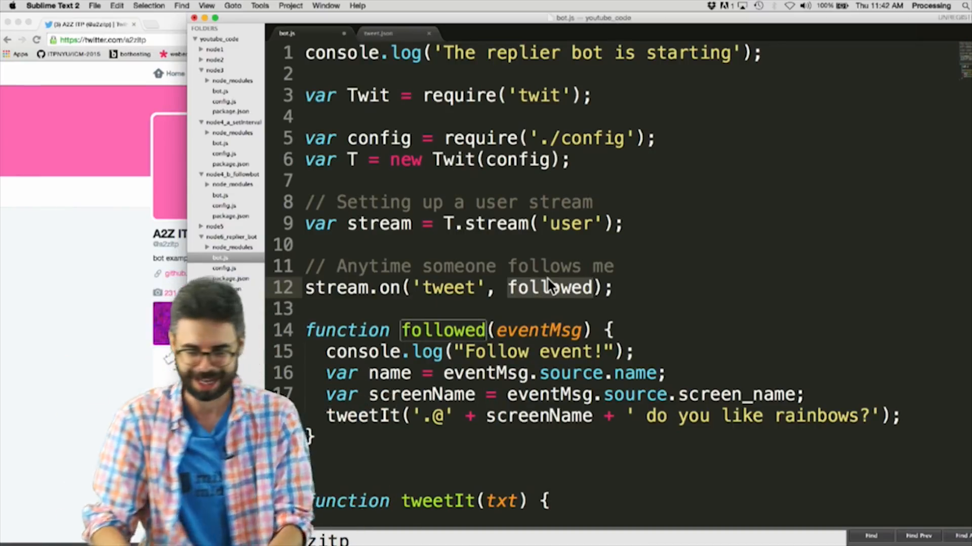
type("tweete")
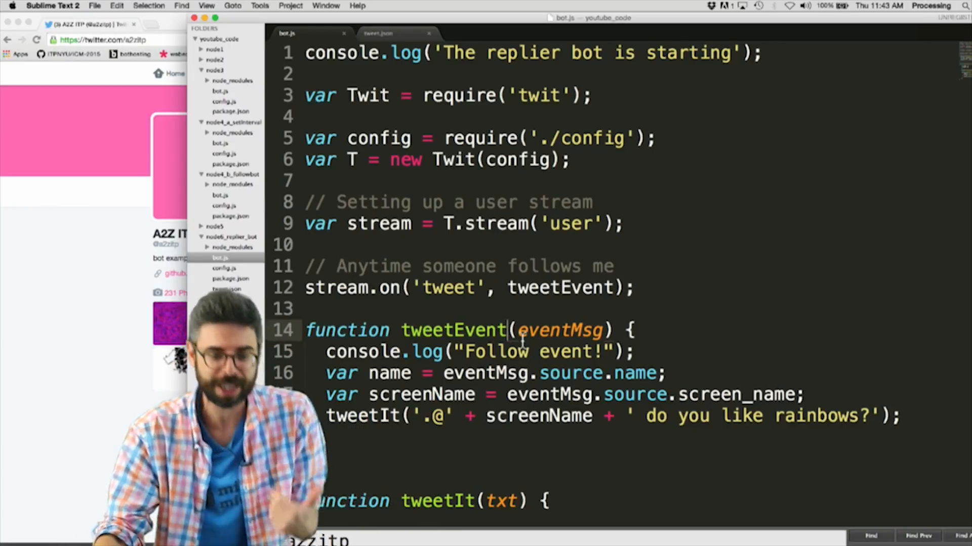
Paste the examples bot.js writeFile code into tweetEvent, saving eventMsg as JSON to tweet.json
left_click(325, 6)
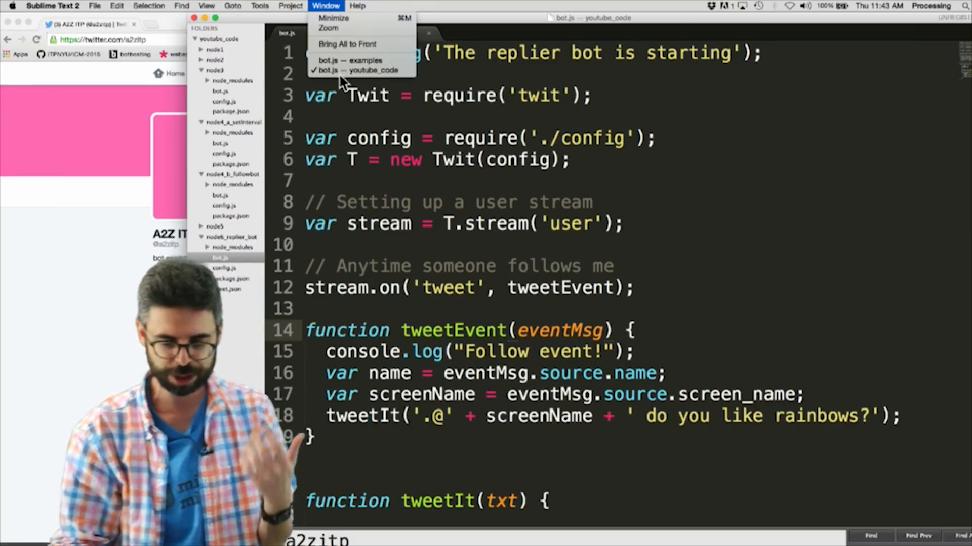
left_click(349, 60)
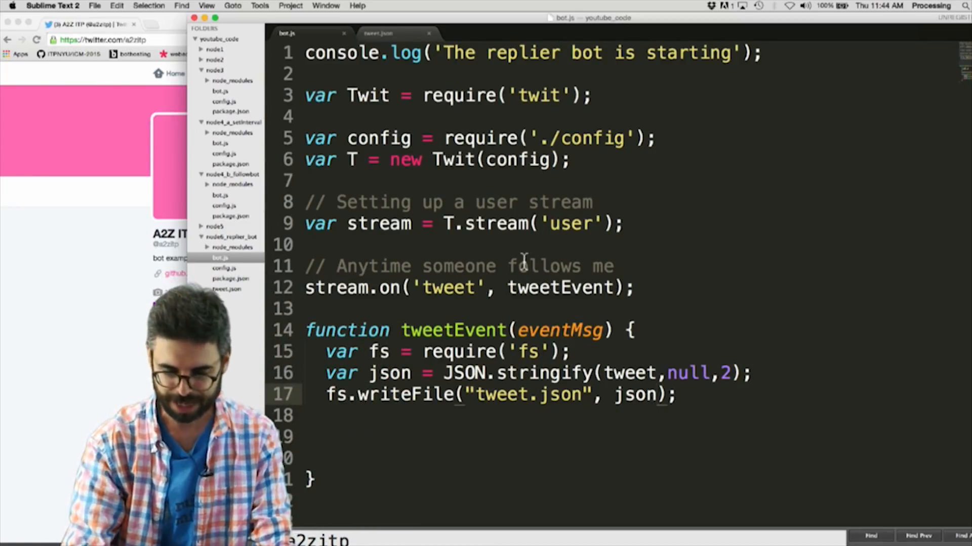
type("eventMsg")
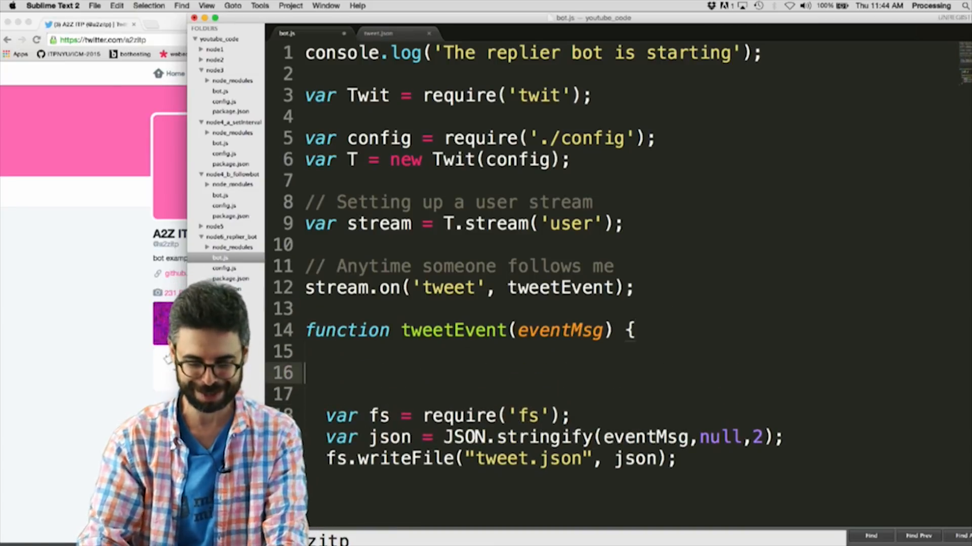
type("console.log(")
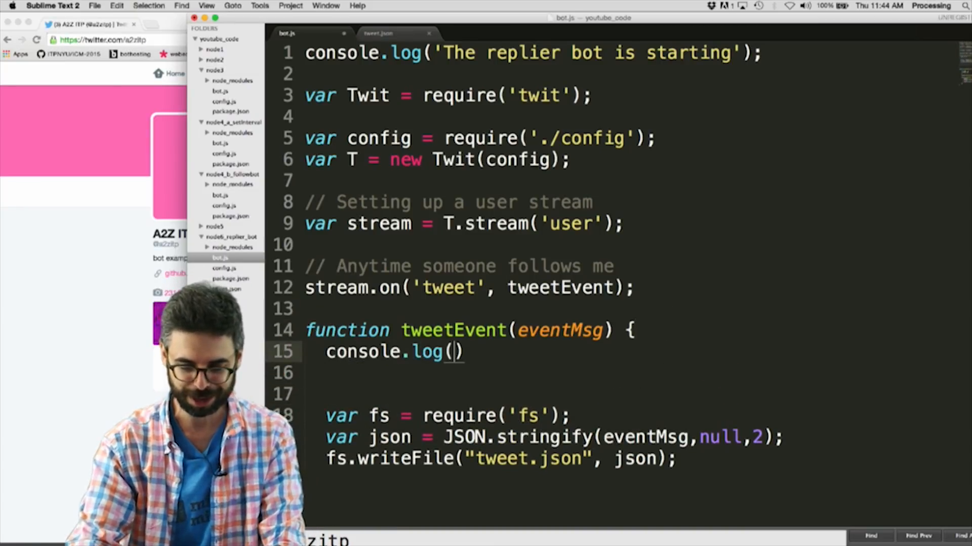
type("eventMs")
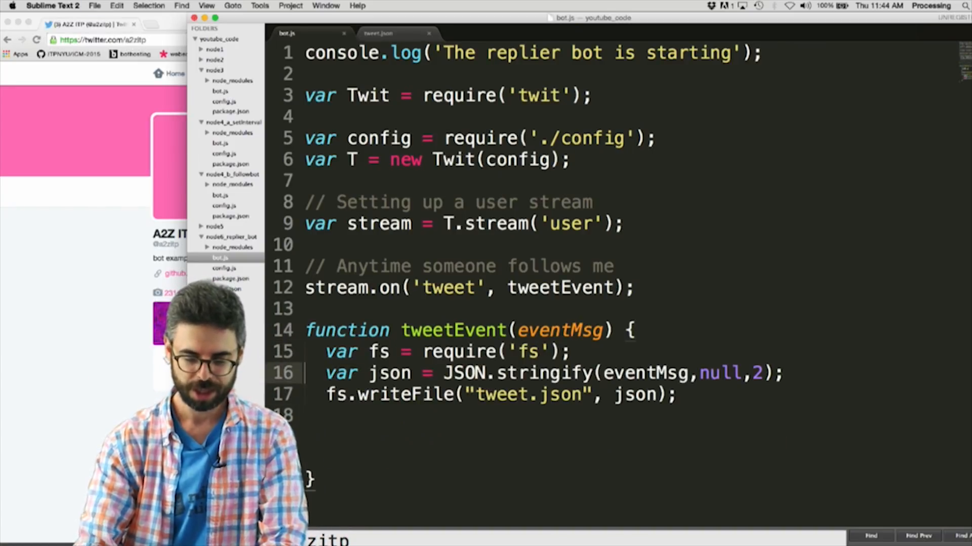
key("Cmd+Tab")
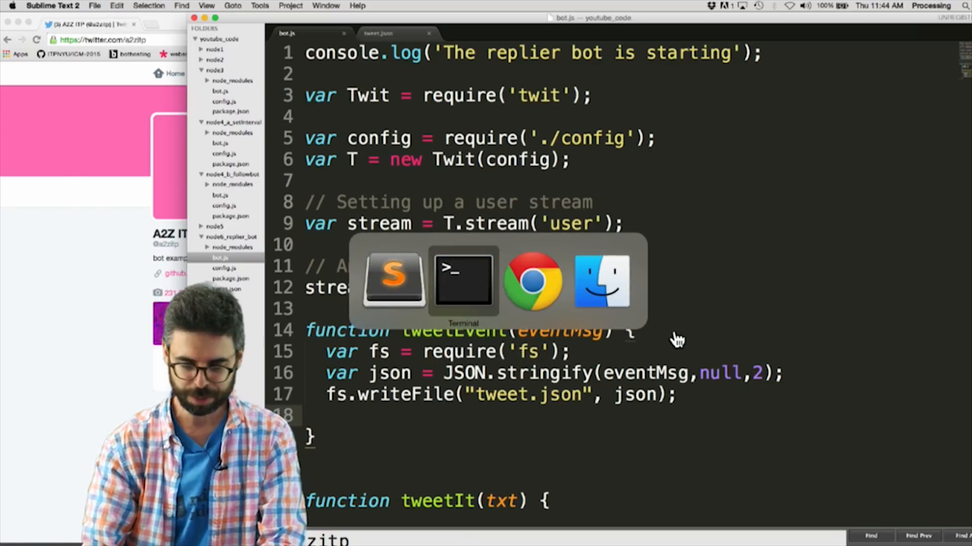
Run node bot.js in Terminal to capture an incoming tweet
left_click(463, 280)
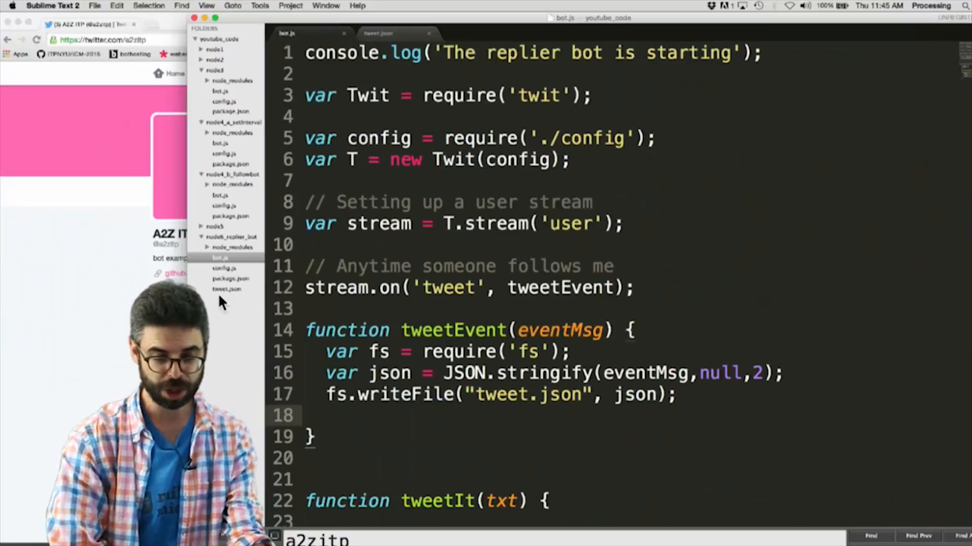
Open tweet.json and inspect the captured tweet's fields, including in_reply_to_screen_name
left_click(379, 33)
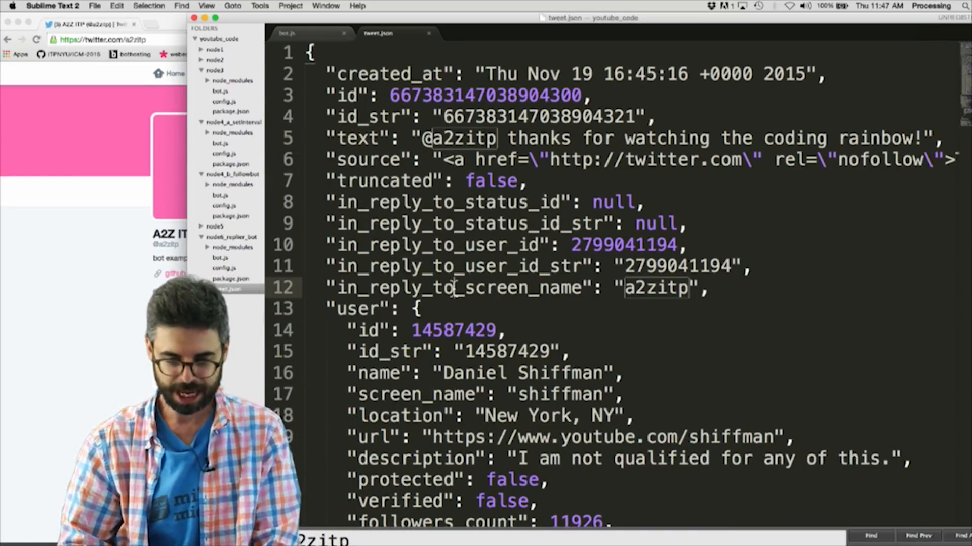
Comment out the three file-saving lines and add var replyto = eventMsg.in_reply_to_screen_name
key("Cmd+Tab")
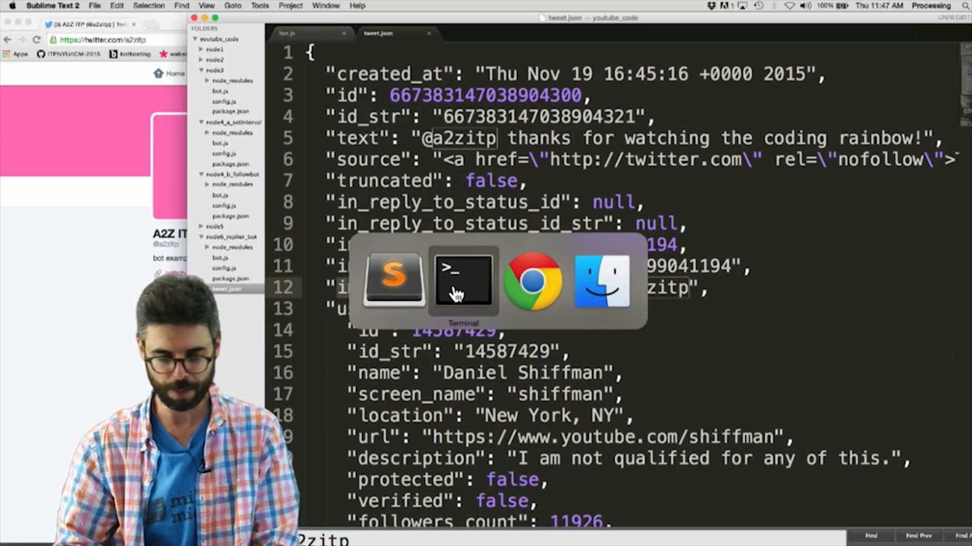
left_click(306, 34)
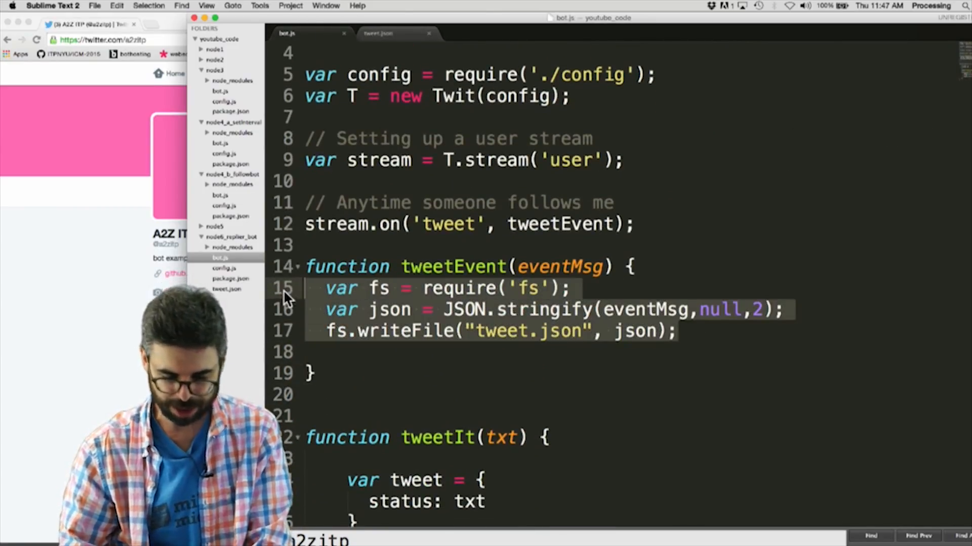
key("cmd+/")
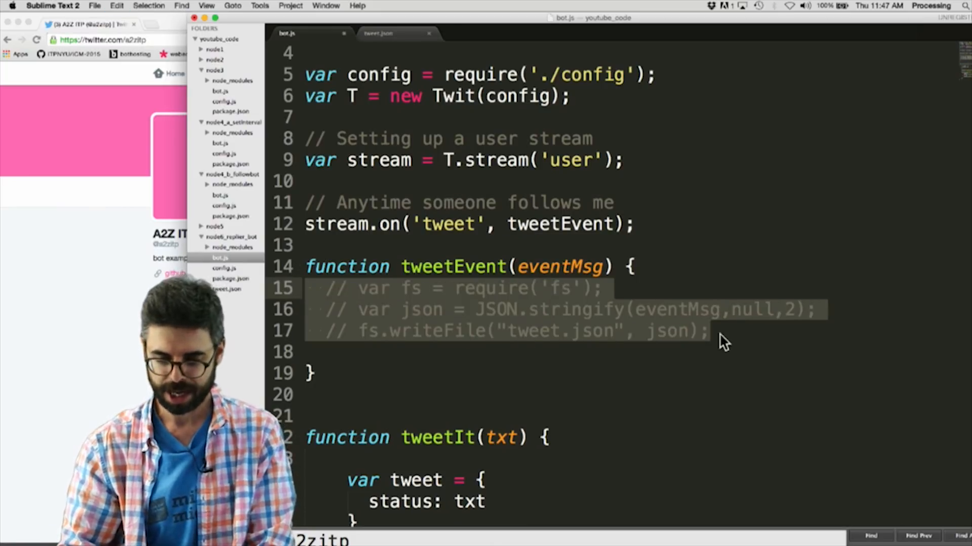
type("var")
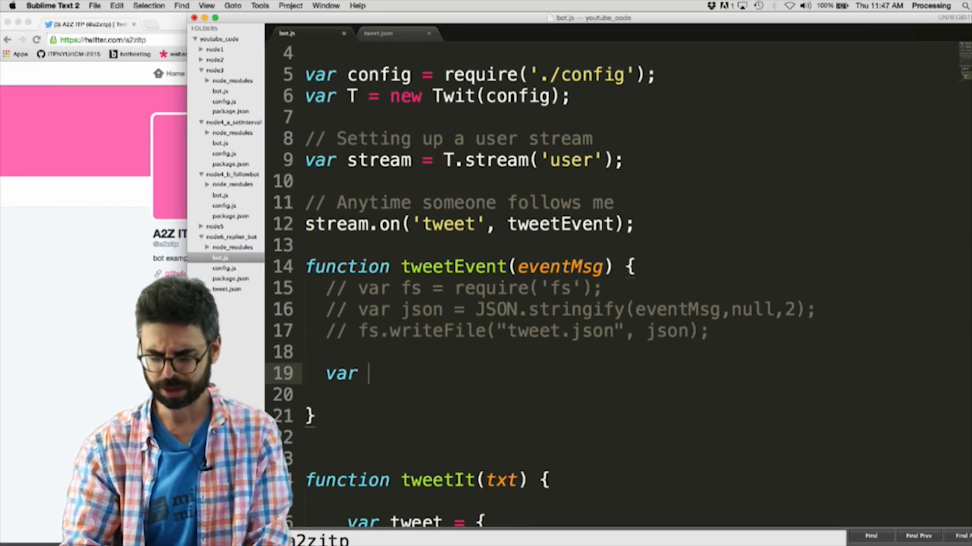
type("replyto = e")
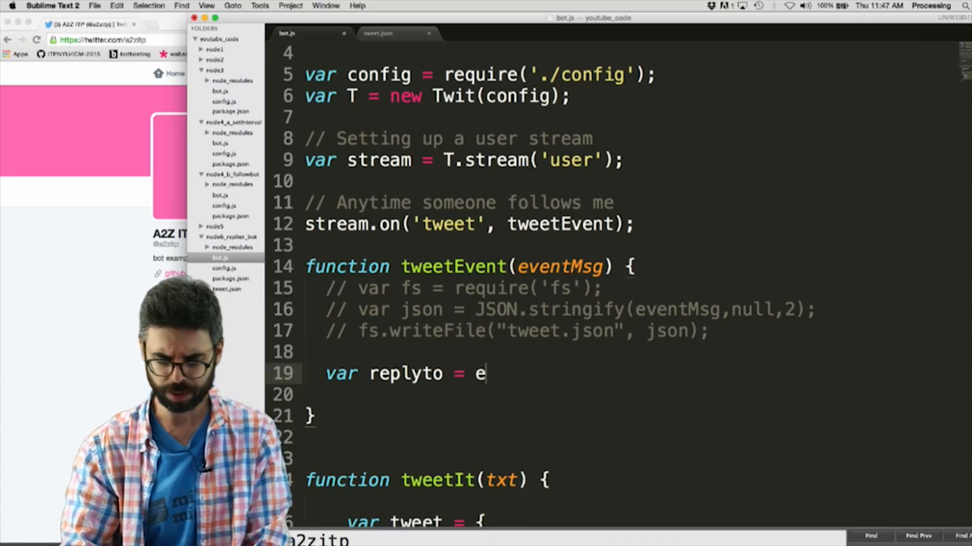
type("ventMsg.in_reply_to_screen_name;")
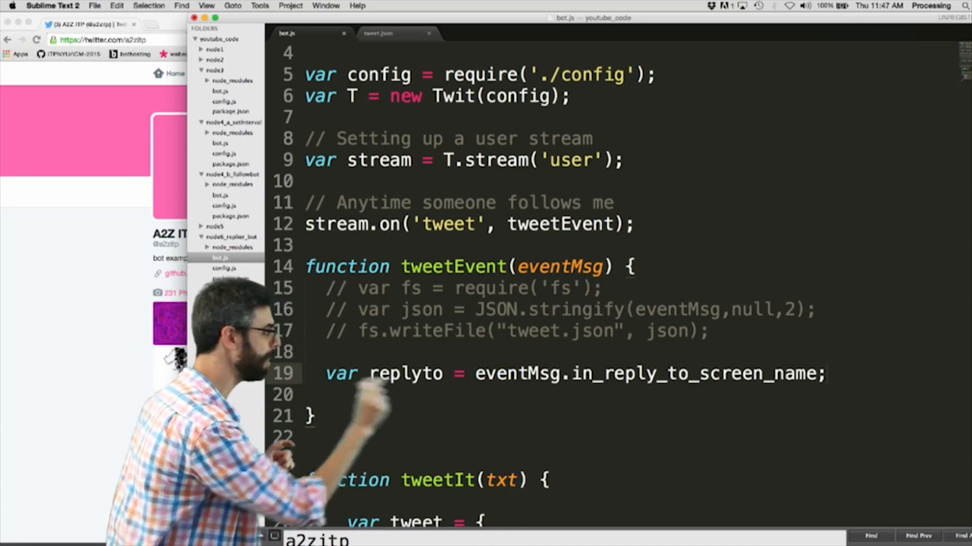
Add var text = eventMsg.text; and view the tweet.json data again
type("v")
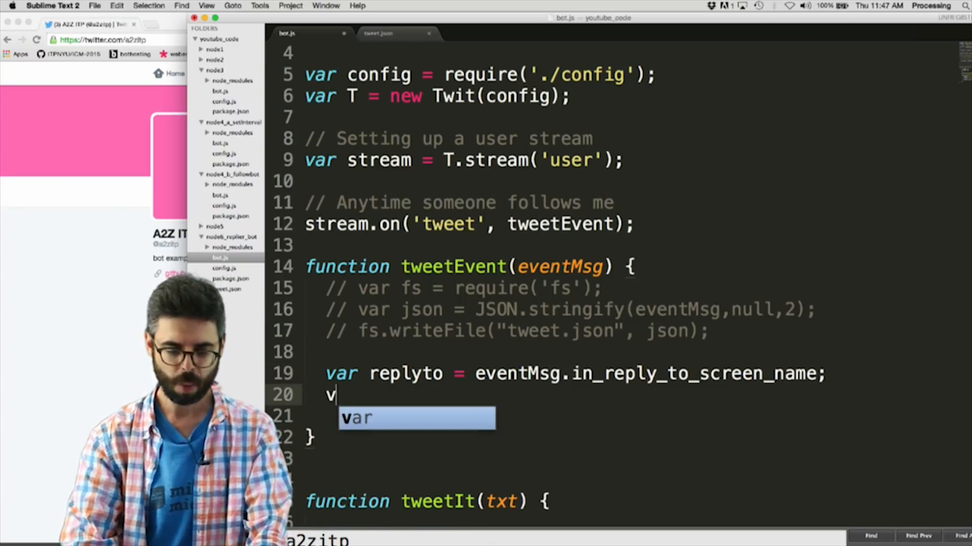
type("ar text")
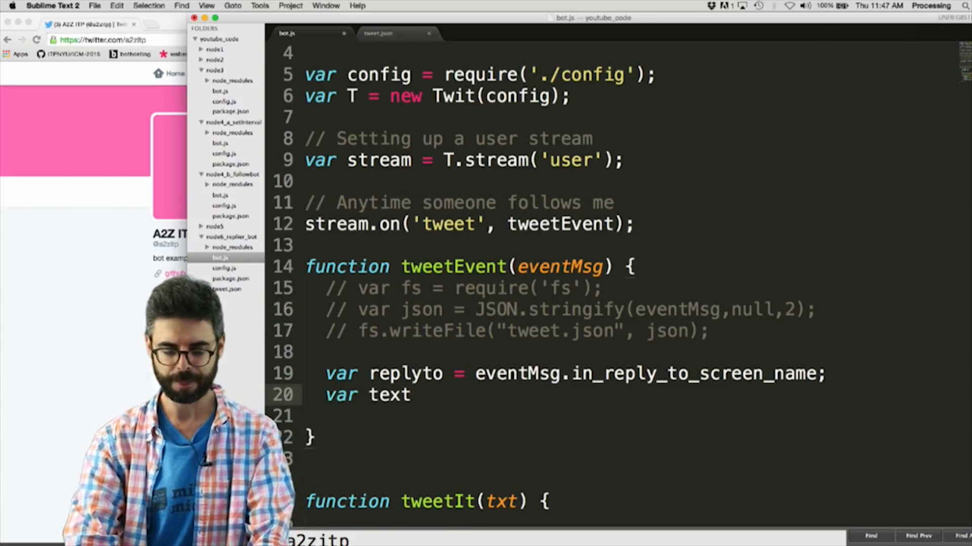
type("e")
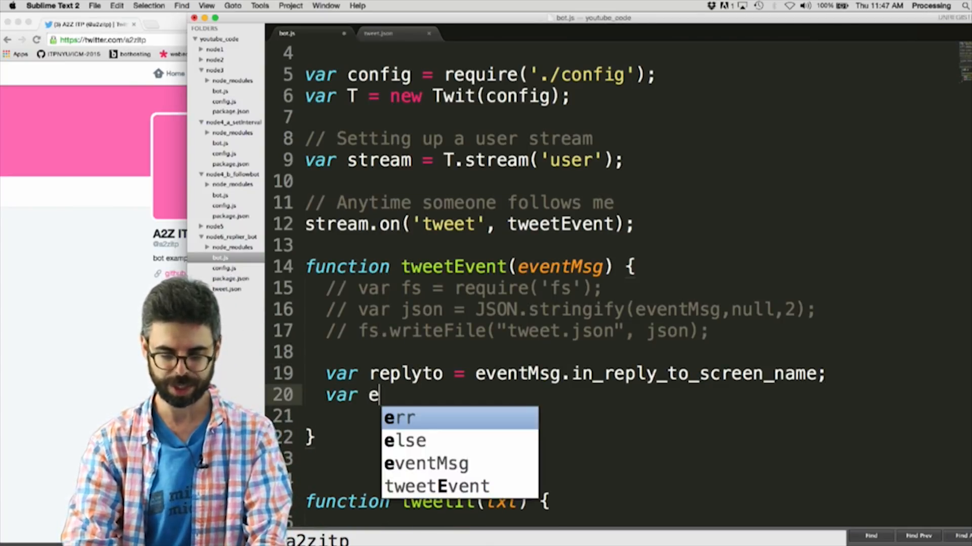
type("text = eventMsg")
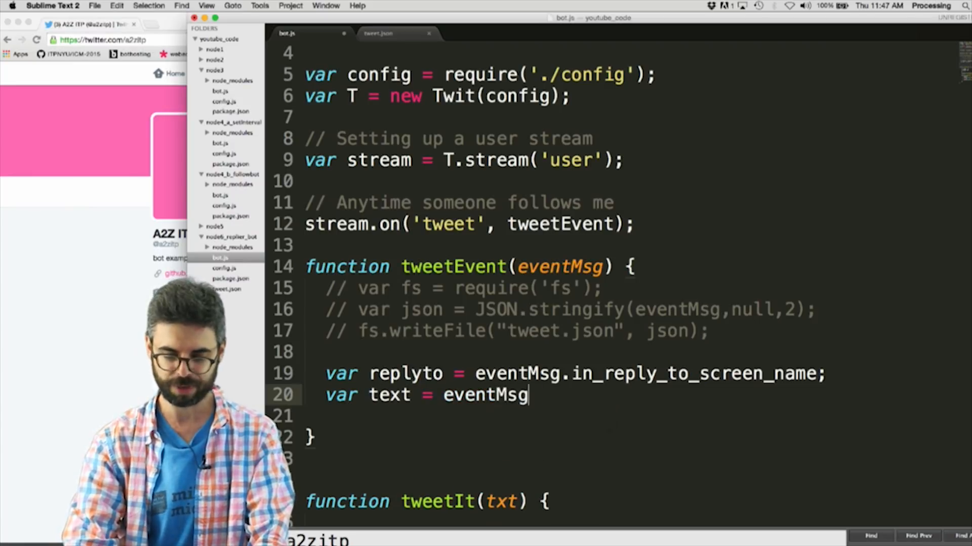
type(".text;")
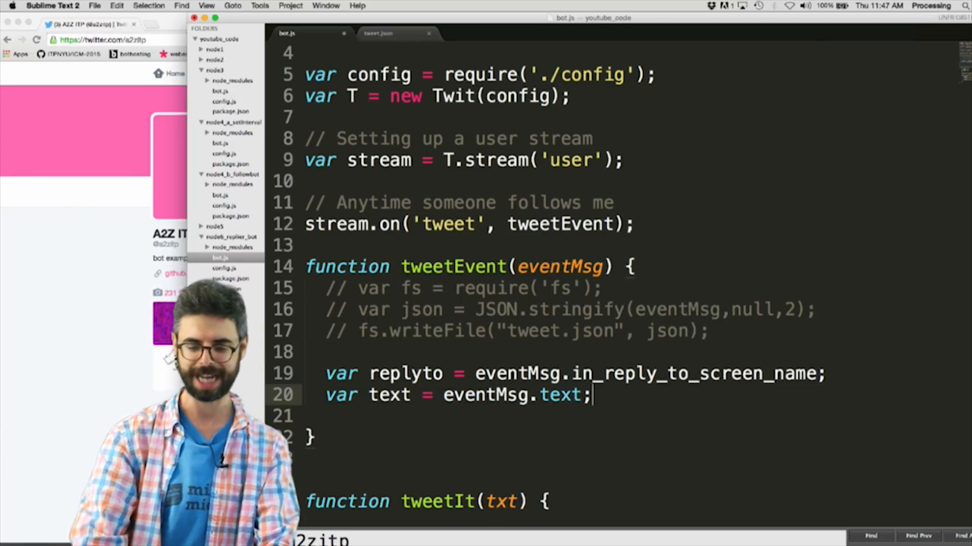
left_click(382, 33)
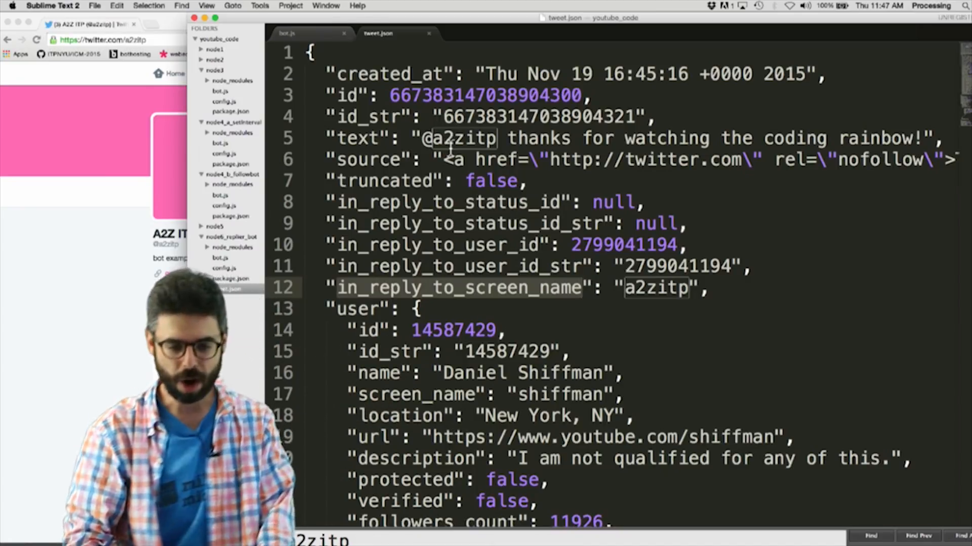
In bot.js, add var from = eventMsg.user.screen_name; and begin an if on replyto
left_click(289, 34)
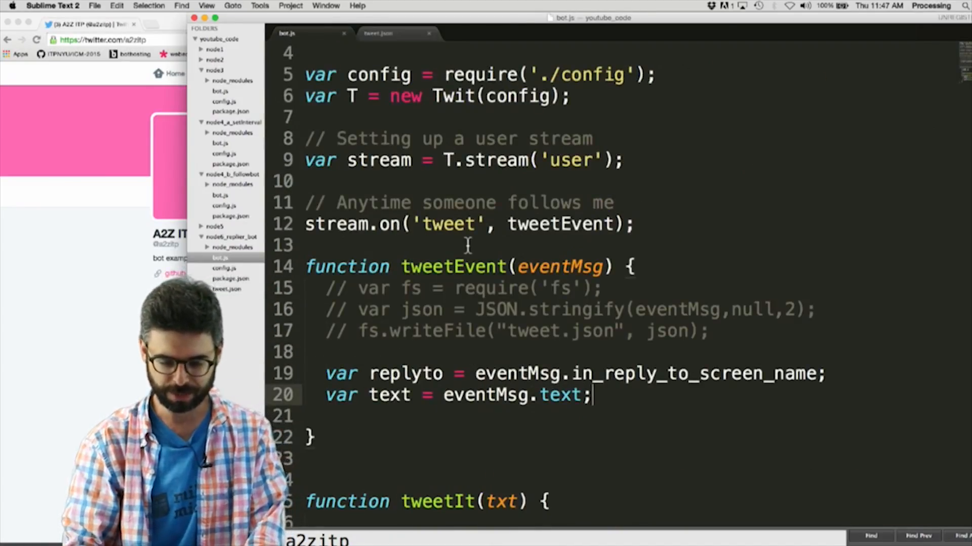
type("var from = user")
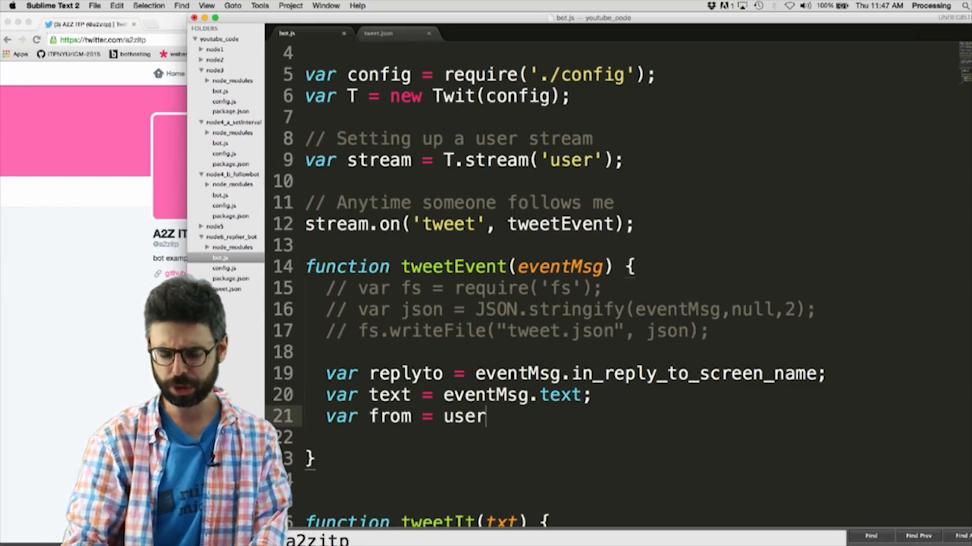
type("eventMsg.")
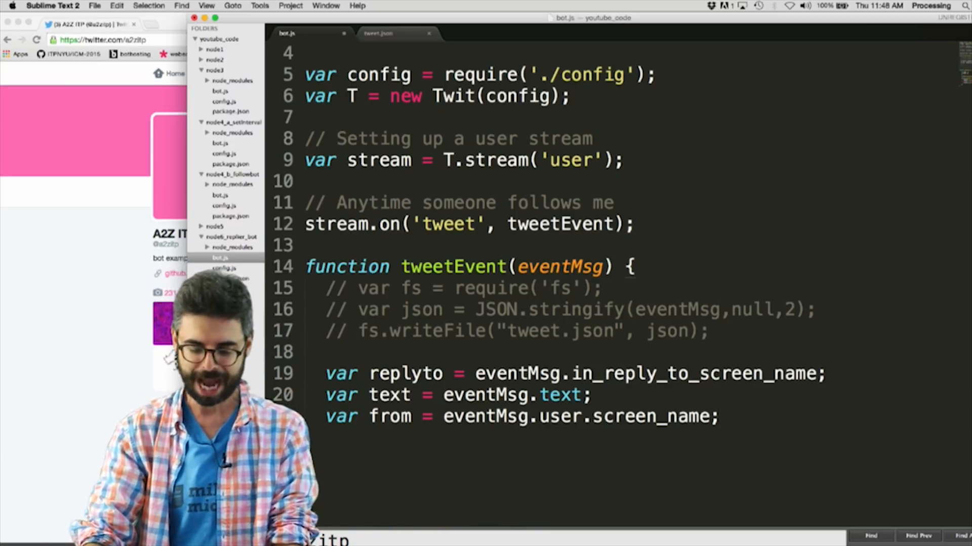
type("if (replyto === 'a2z")
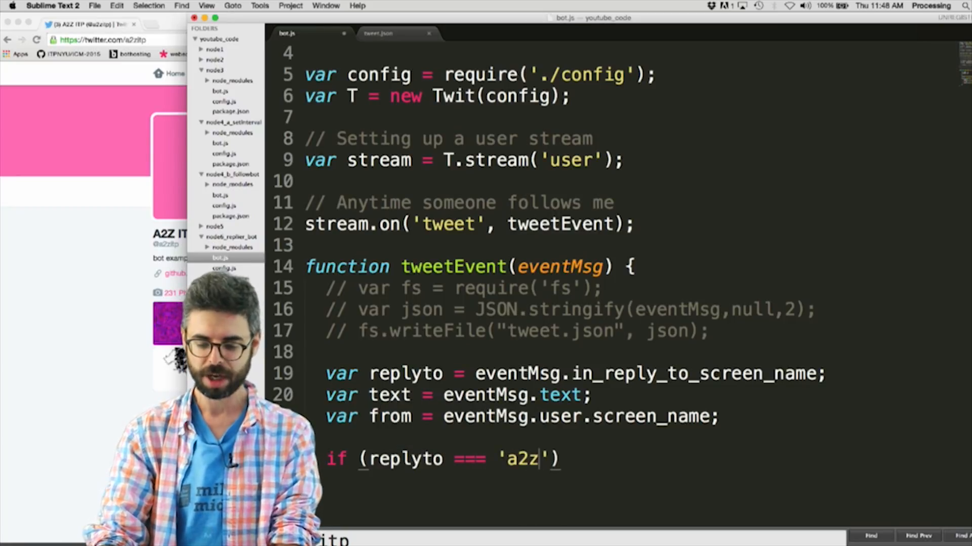
Inside if (replyto === 'a2zitp'), set newtweet to '@' + from + ' thank you for tweeting me! #codingrainbow'
type("itp")
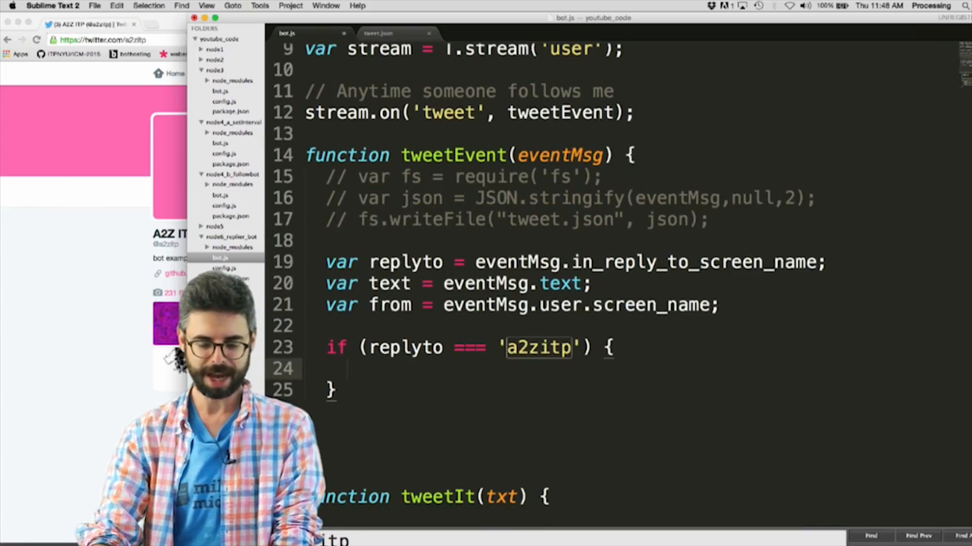
type("var")
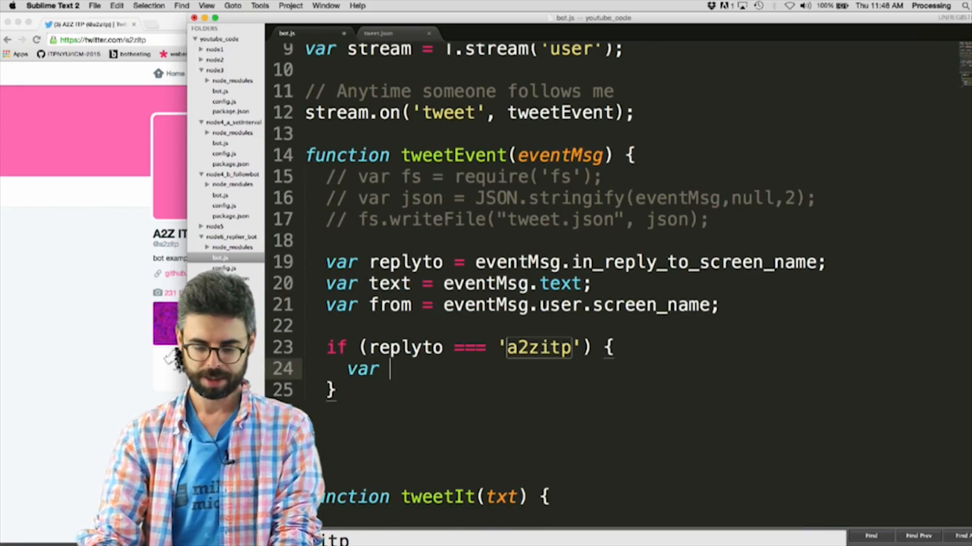
type("newtweet =")
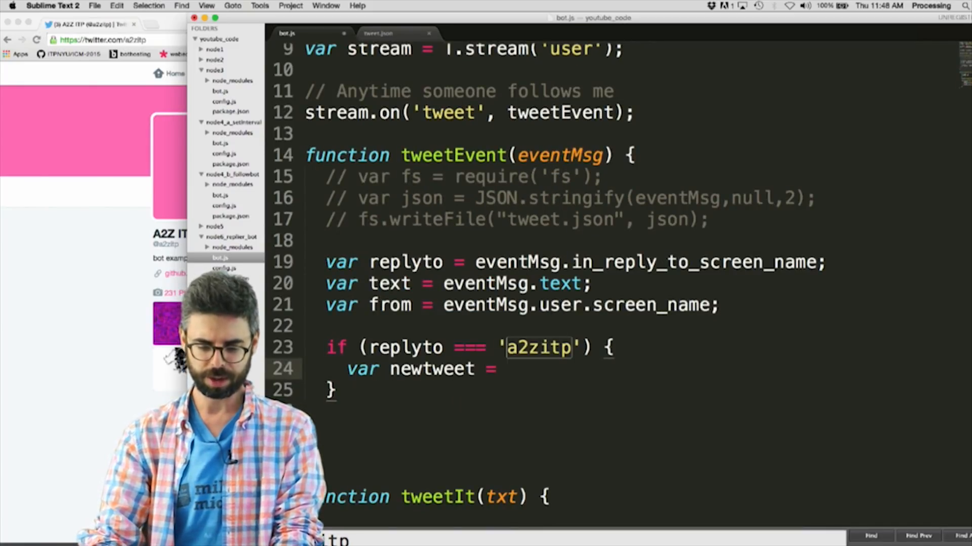
type("''")
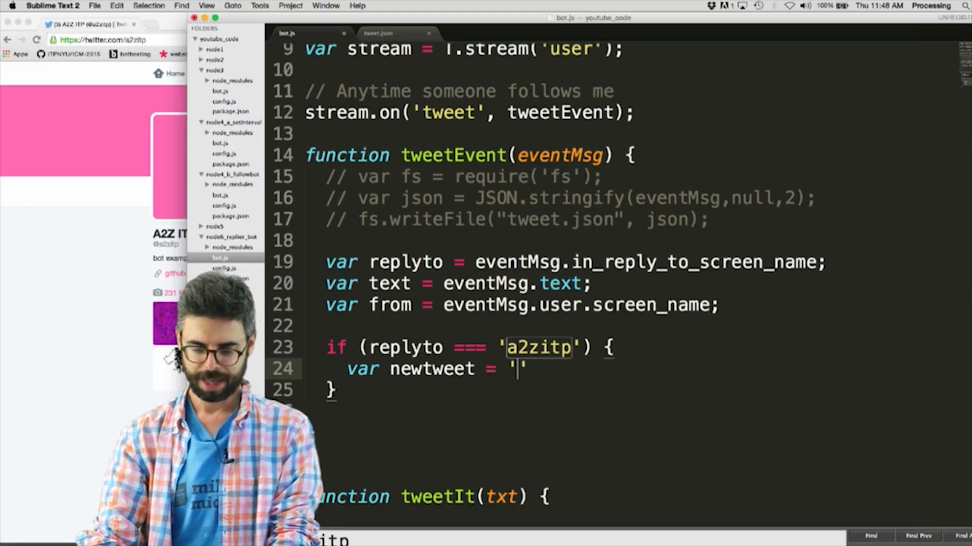
type("@' + from + ' thank you for'")
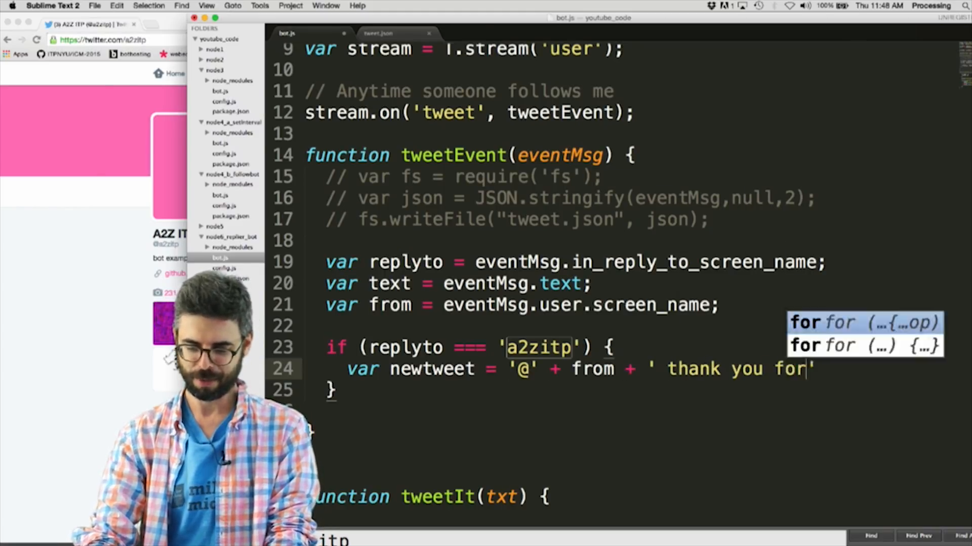
type("tweeting me! #")
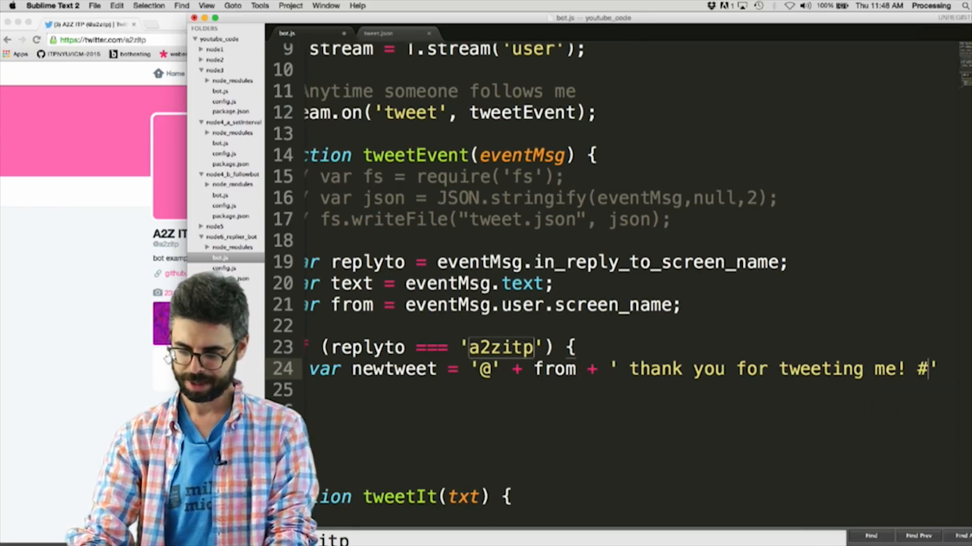
type("codingrainbow")
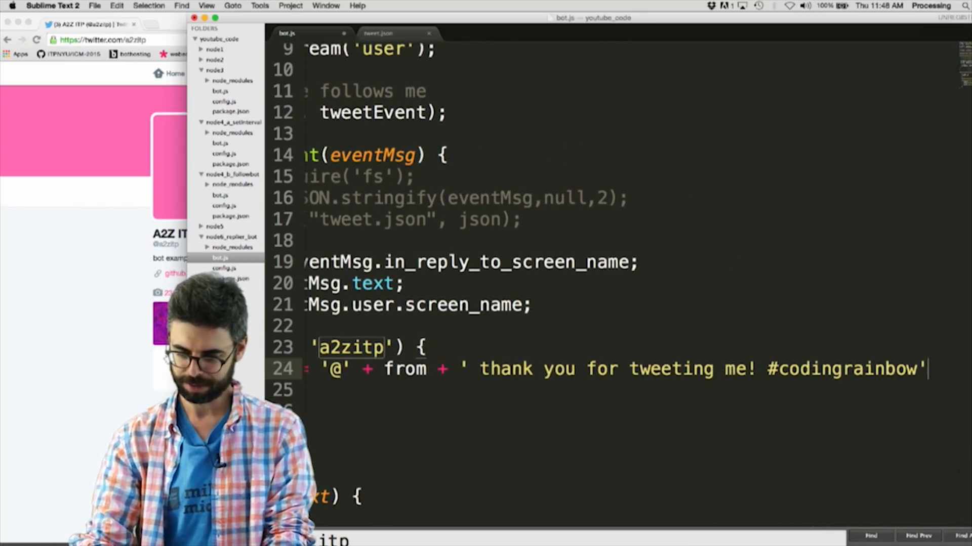